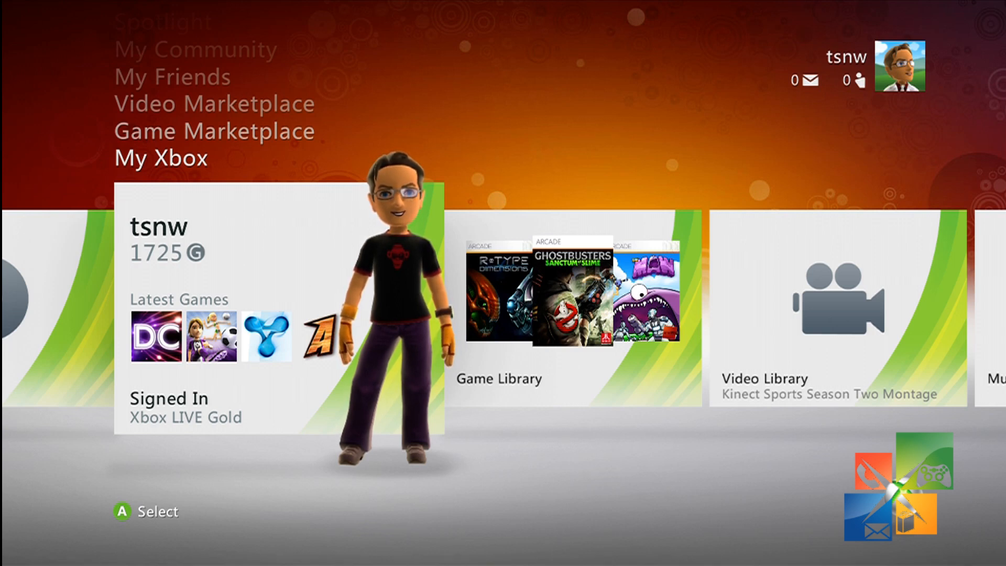
Bring up the Profile menu for gamertag tsnw with the Guide button
key(Guide)
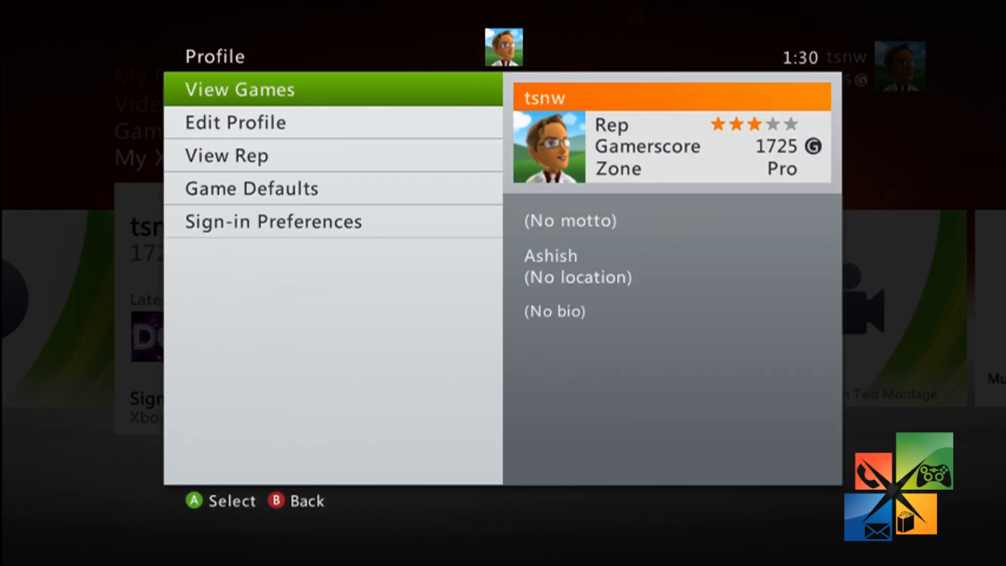
Choose Edit Profile, Gamertag, then Enter New Gamertag for the 800-point change
click(235, 122)
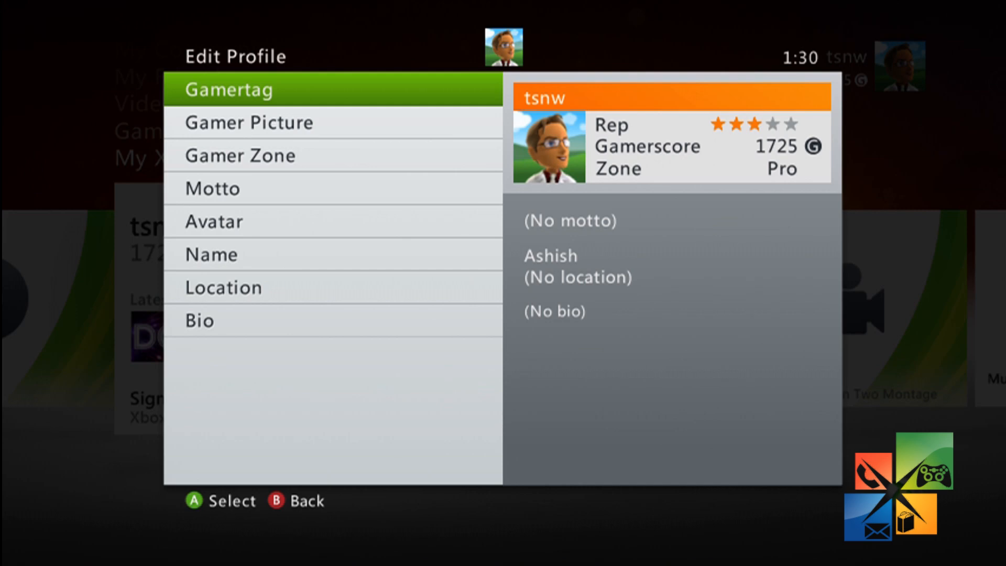
click(230, 89)
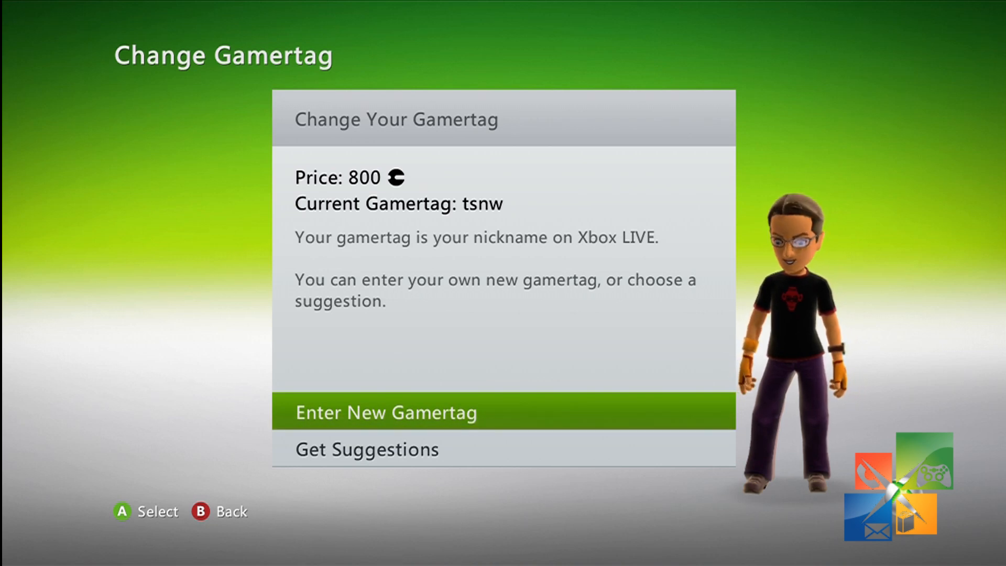
click(386, 412)
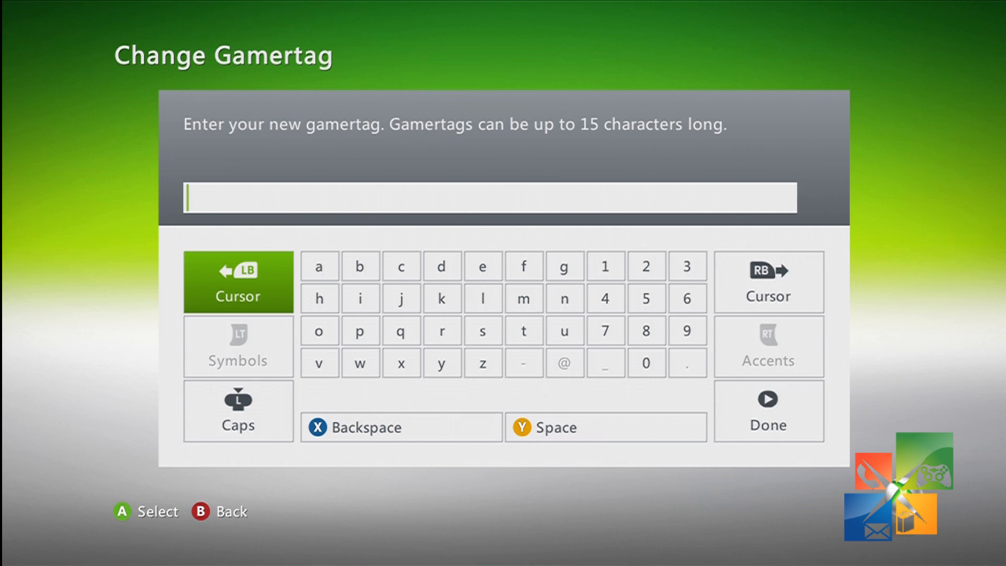
Enter the letters w, p, x, b, o into the new gamertag field
click(319, 363)
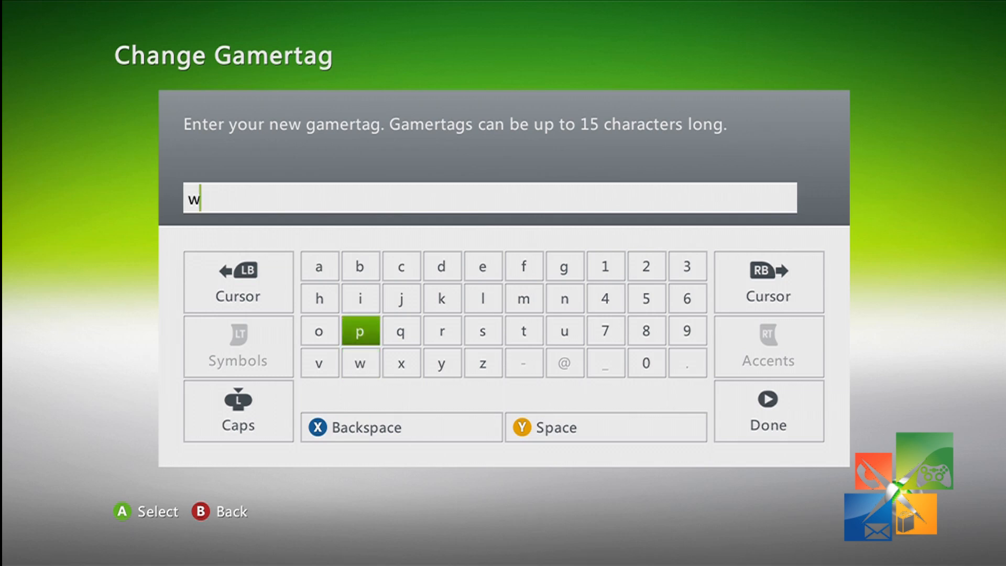
click(359, 331)
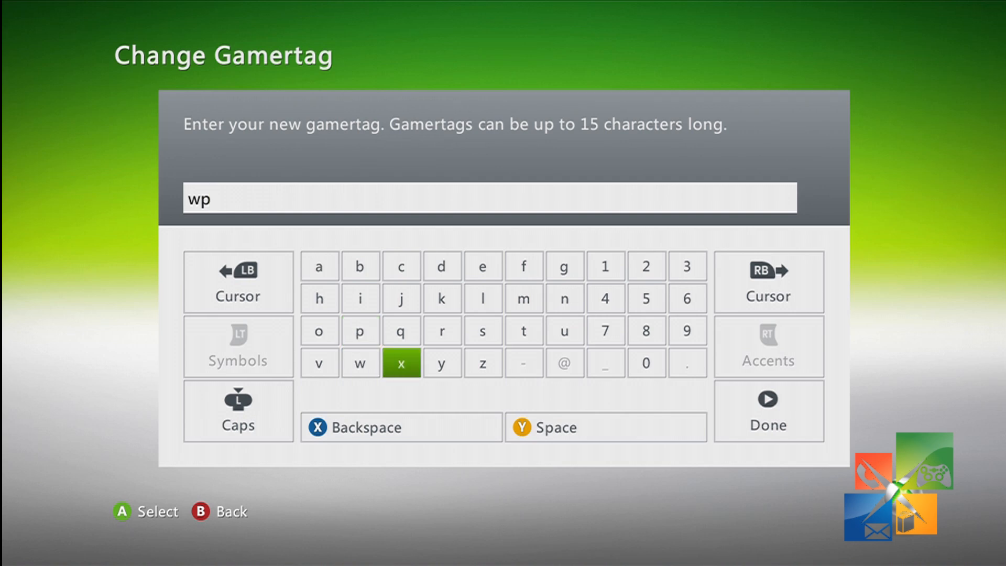
click(401, 363)
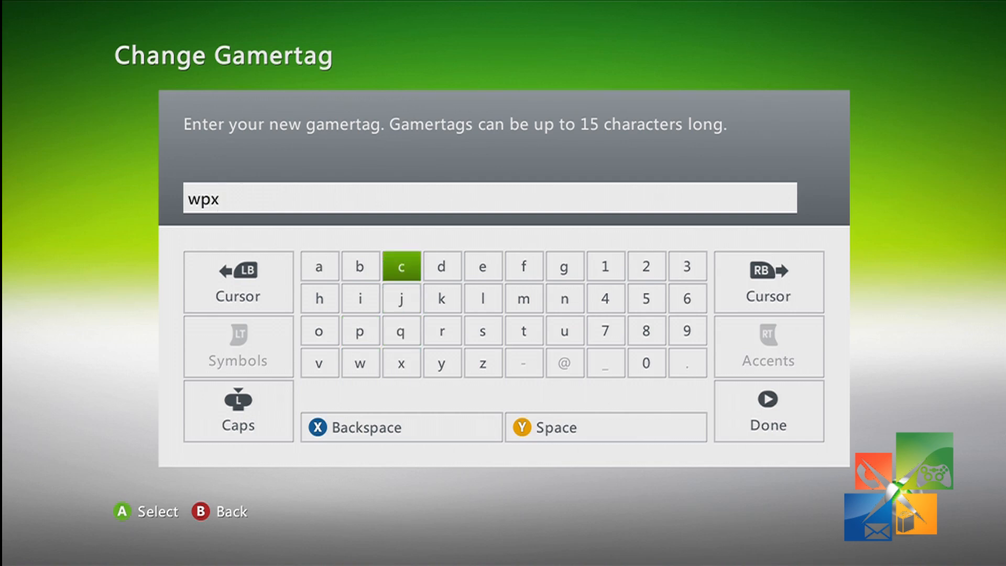
click(360, 265)
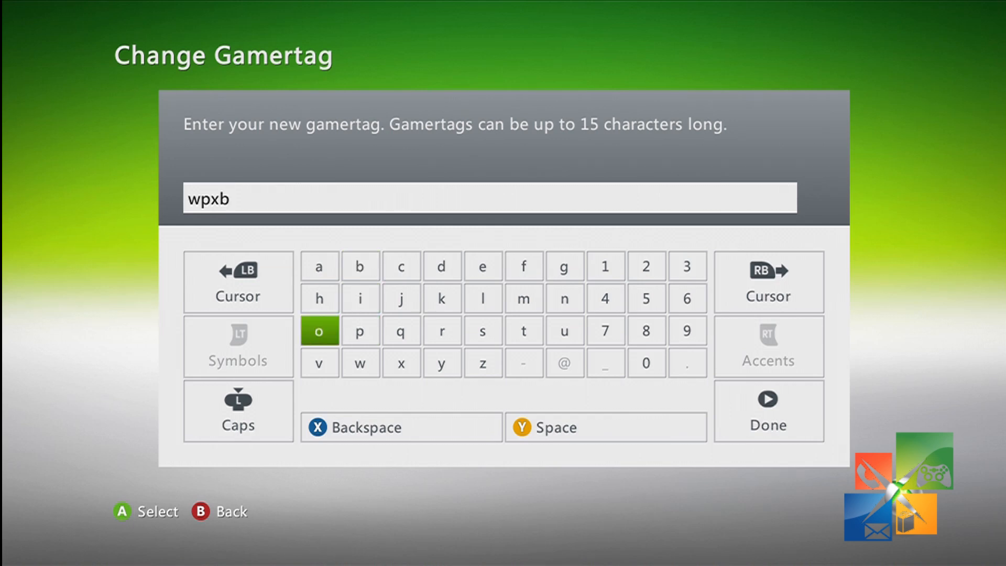
click(319, 330)
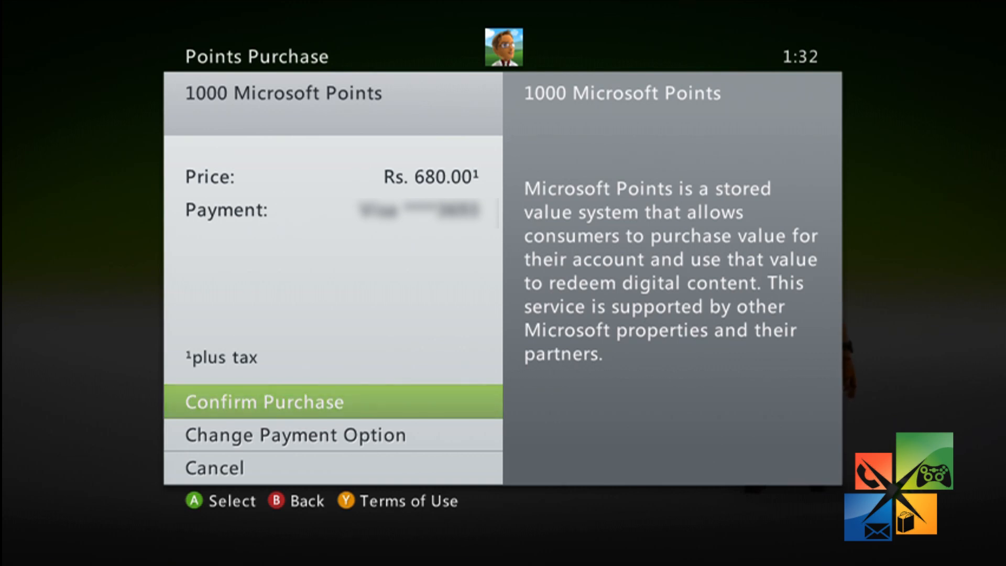
Confirm the 1000 Microsoft Points purchase and acknowledge the Points added message
click(264, 402)
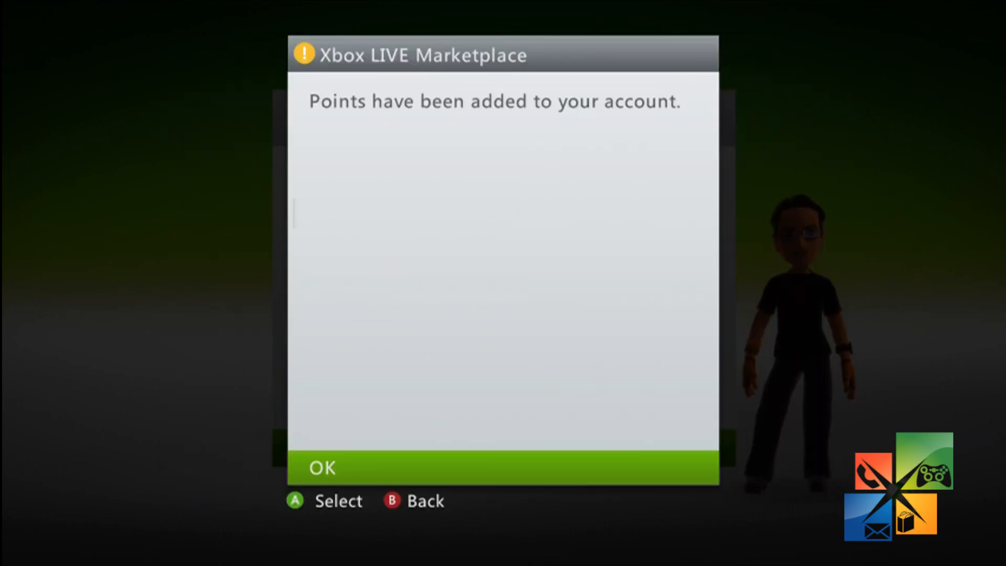
click(324, 467)
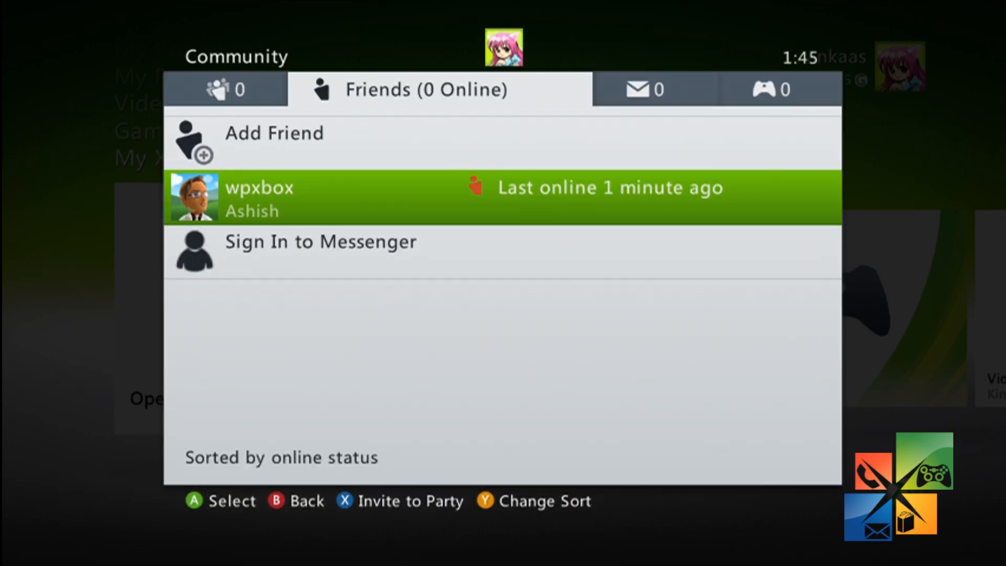
View wpxbox's Gamer Profile from the friends list, then return
click(502, 187)
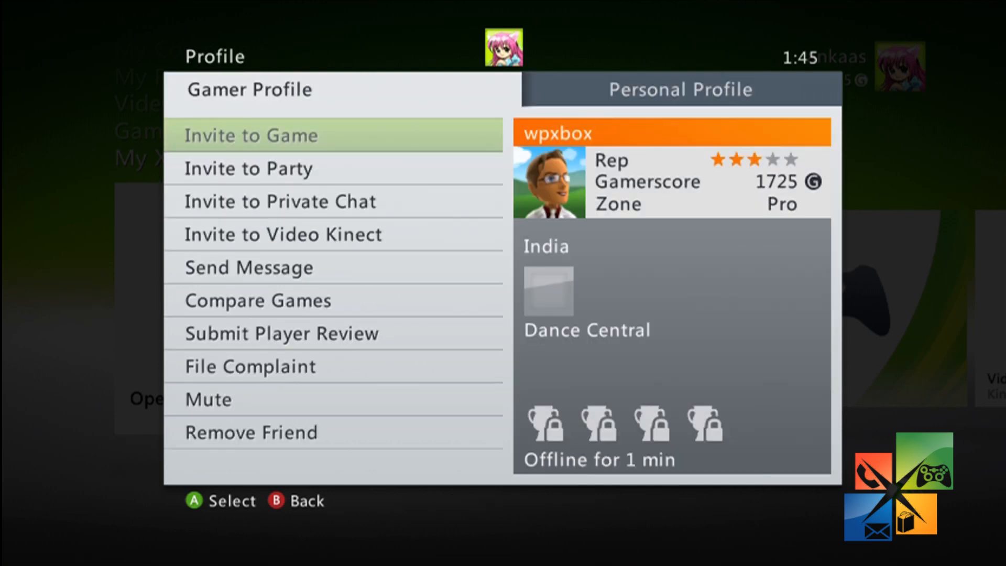
click(249, 135)
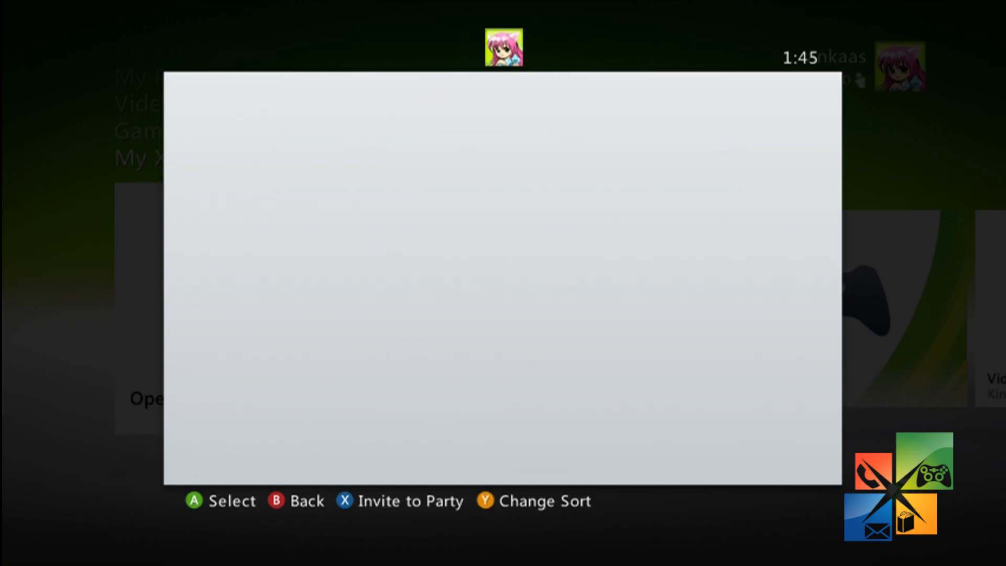